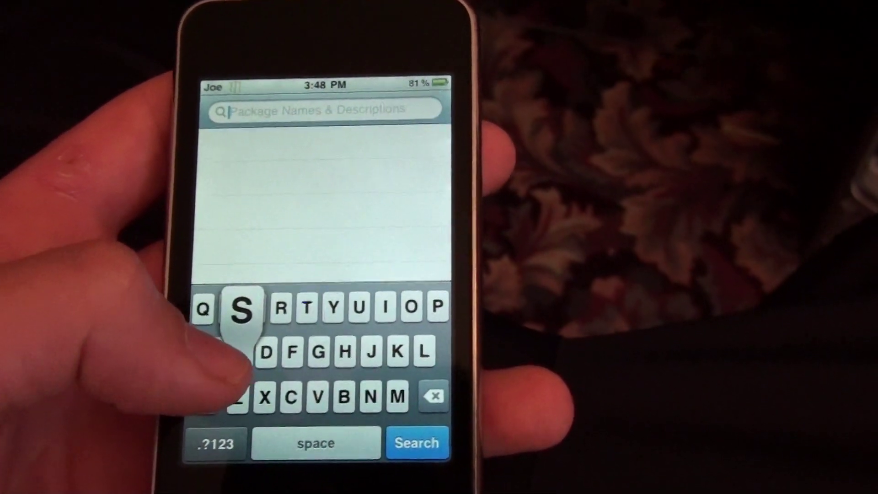
- Type 'sah' into the Cydia search field to find a package
type("sah")
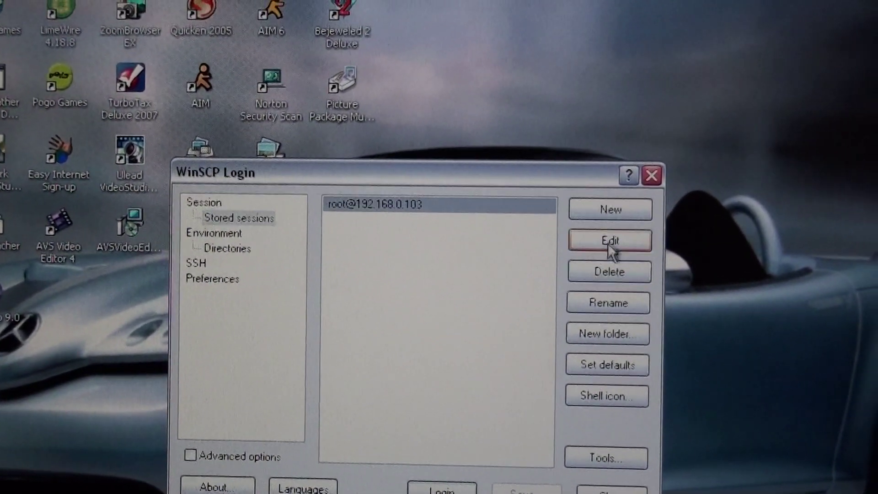
left_click(609, 240)
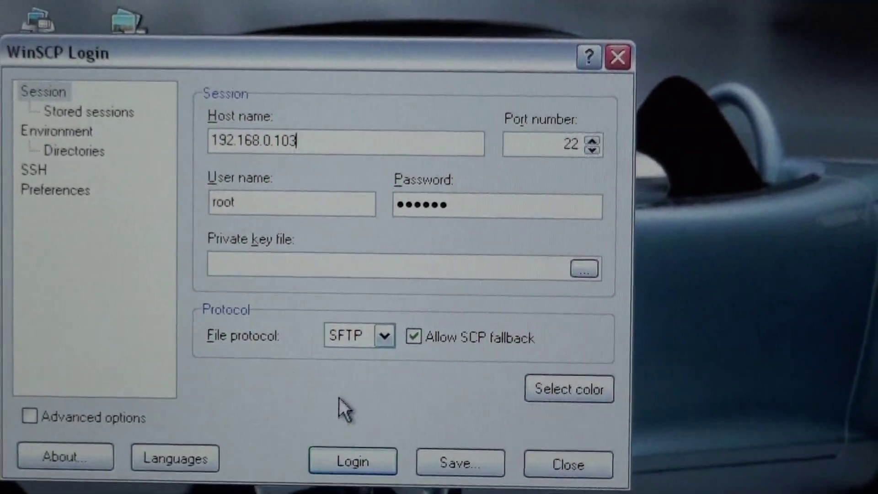
- Log in to 192.168.0.103 as root over SFTP on port 22
left_click(352, 461)
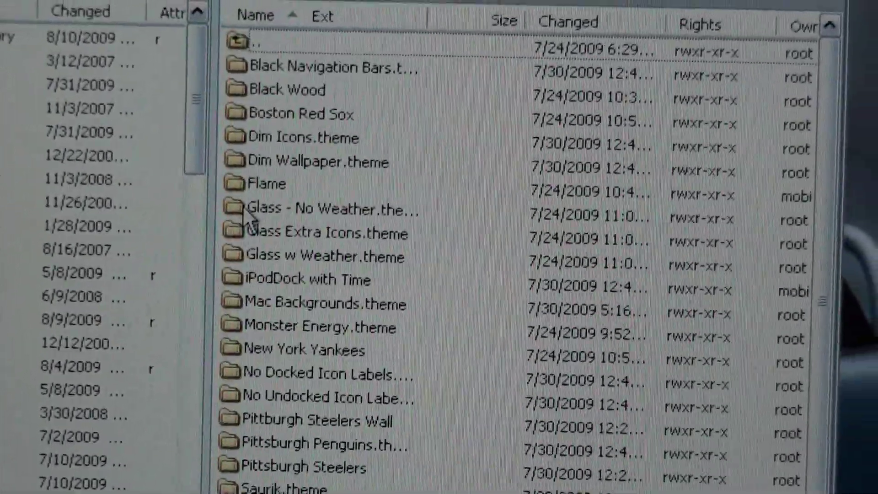
- Scroll the remote Themes listing down to Vivid Black and Willdta Theme
scroll("down", 3)
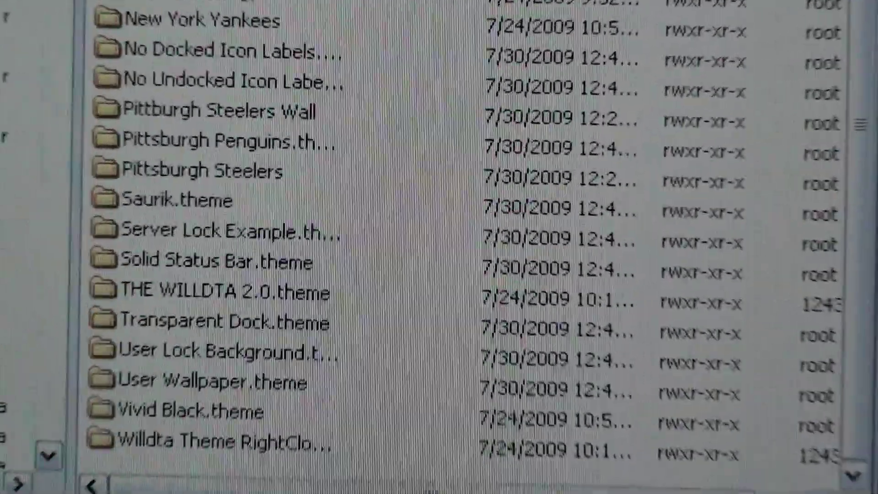